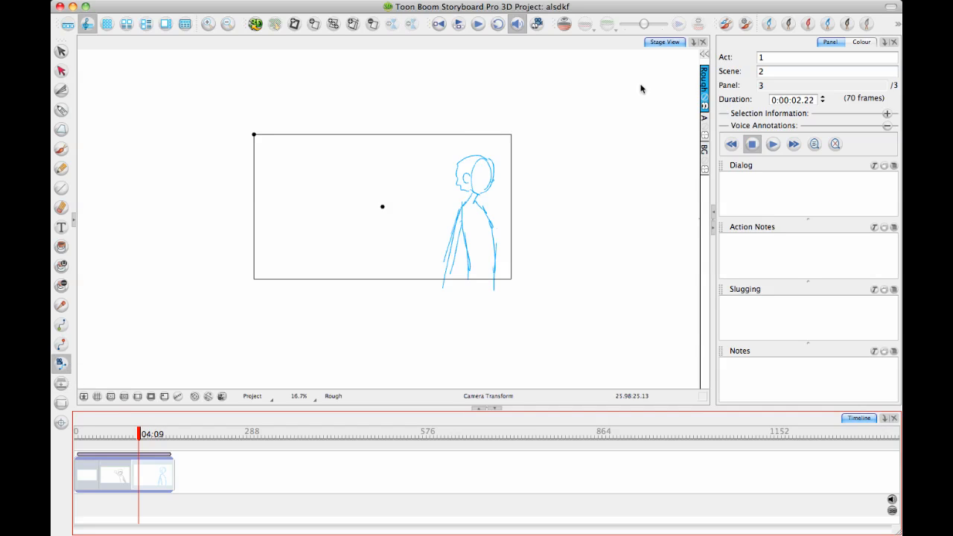
mouse_move(883, 52)
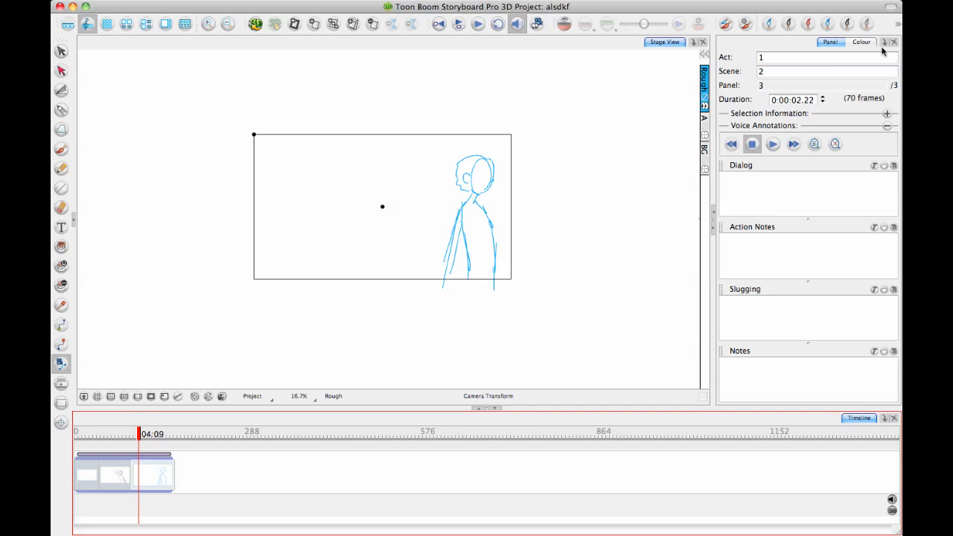
Step: Add the Tool Properties view to the right-hand panel beside the Panel and Colour views
click(886, 43)
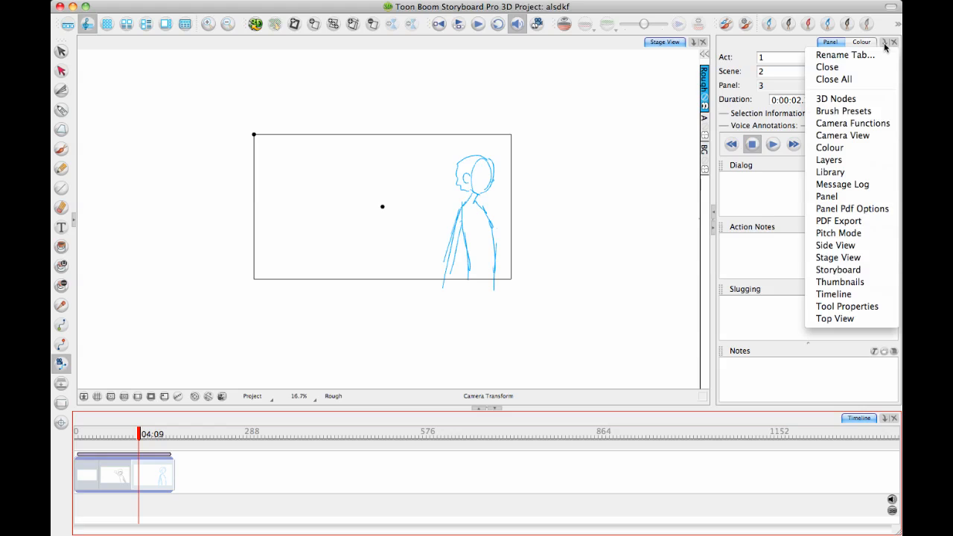
mouse_move(847, 306)
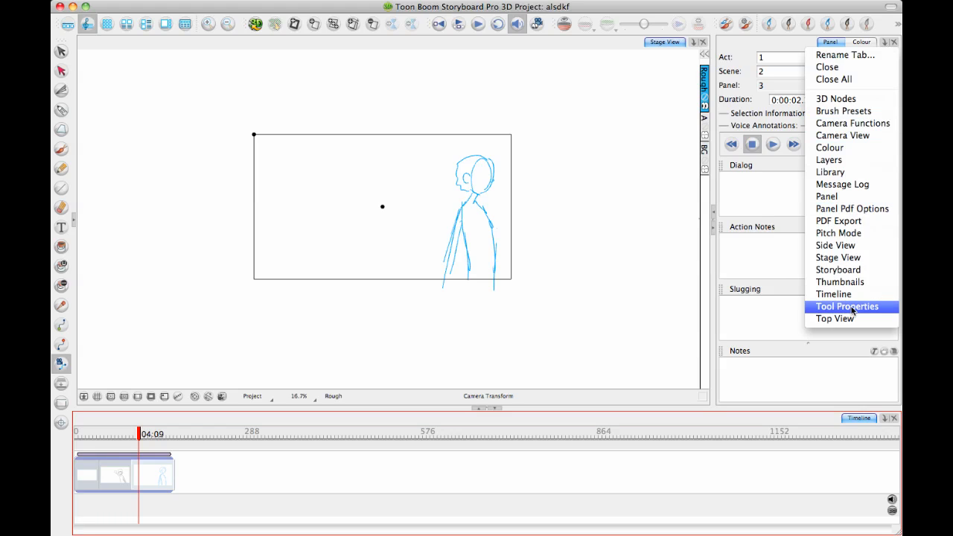
click(846, 306)
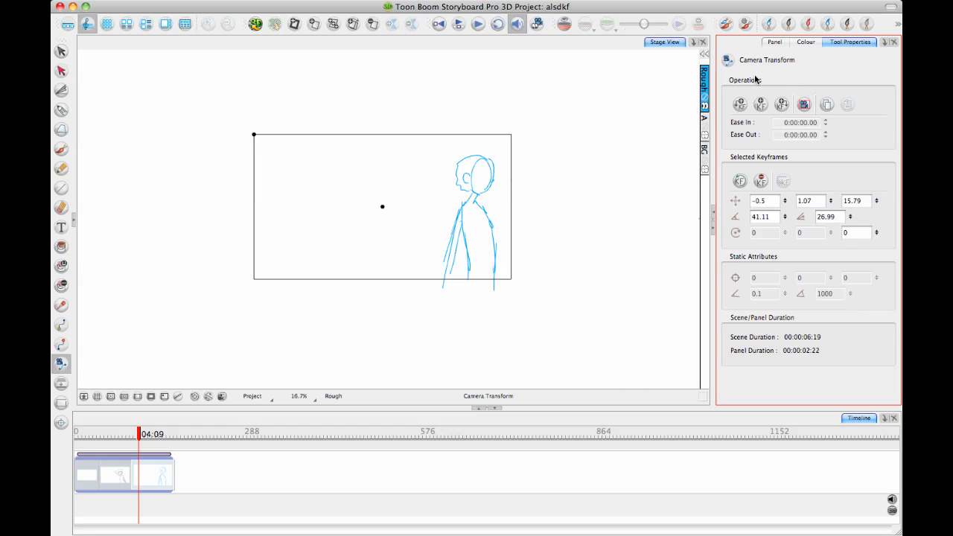
mouse_move(740, 103)
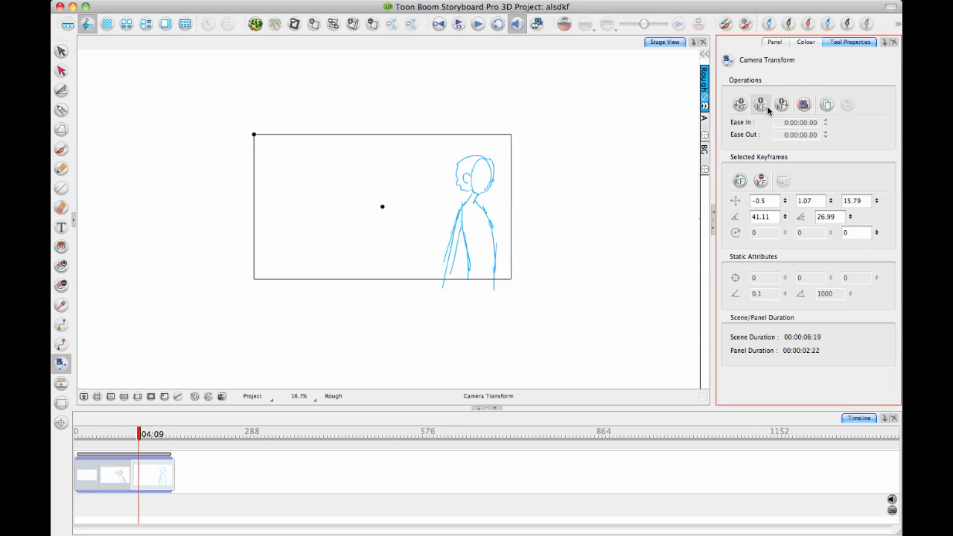
Step: Add a camera keyframe to panel 3 and scrub to a later frame
click(782, 104)
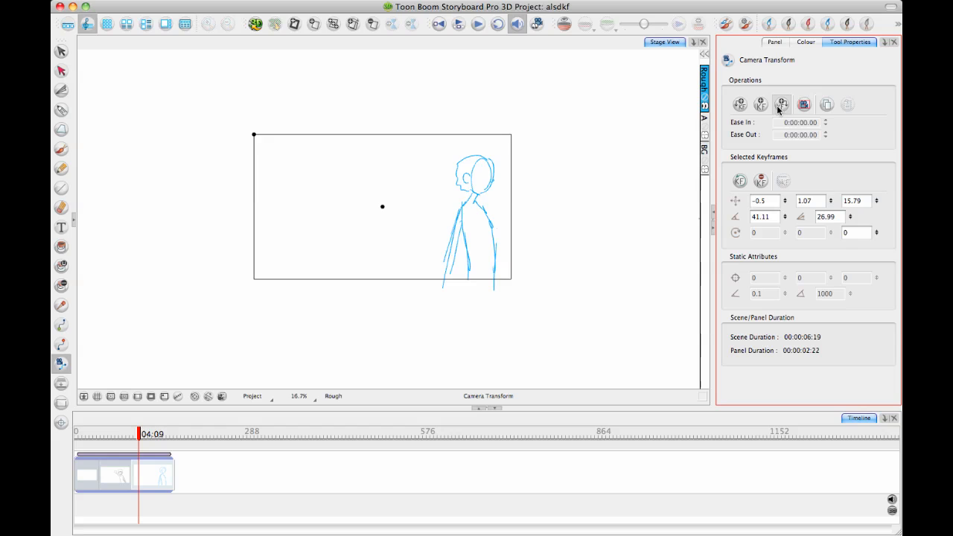
mouse_move(804, 104)
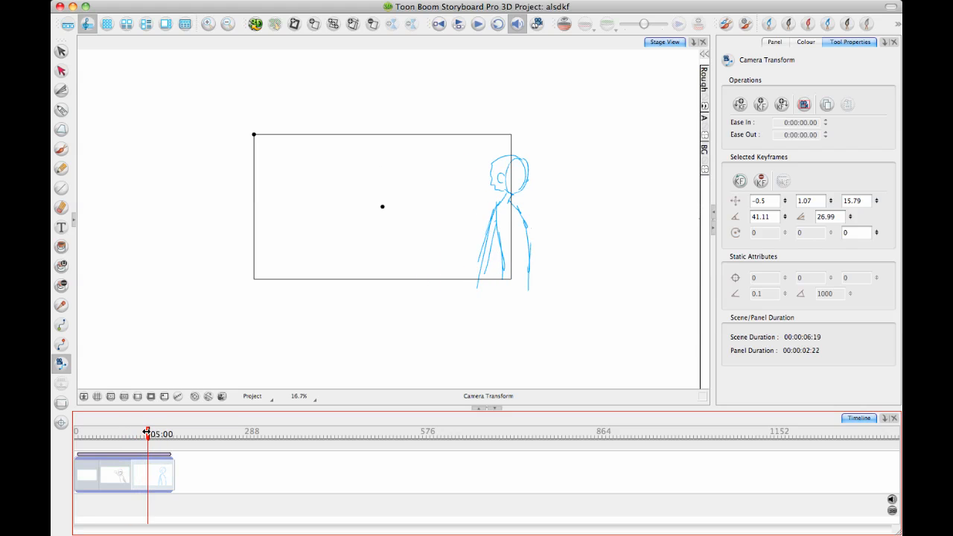
drag(147, 434, 133, 435)
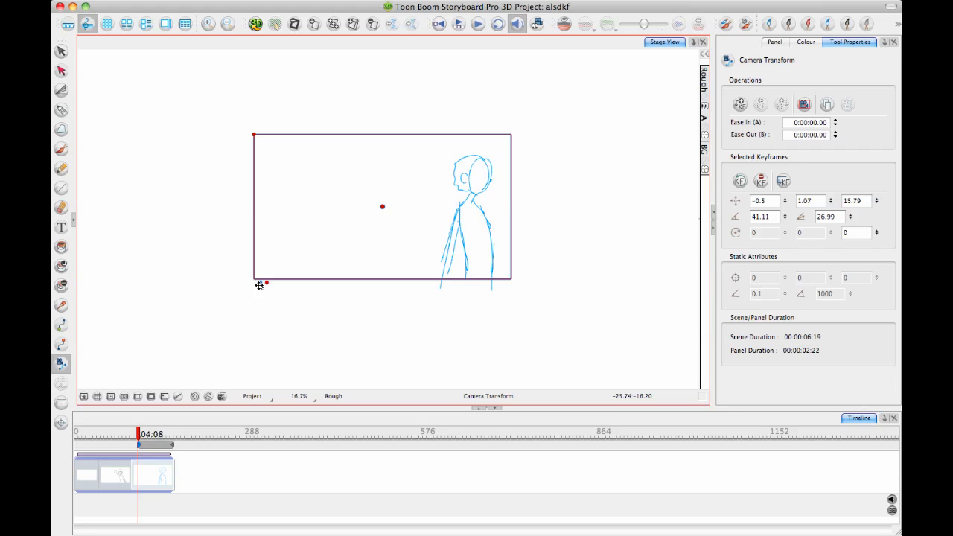
mouse_move(287, 298)
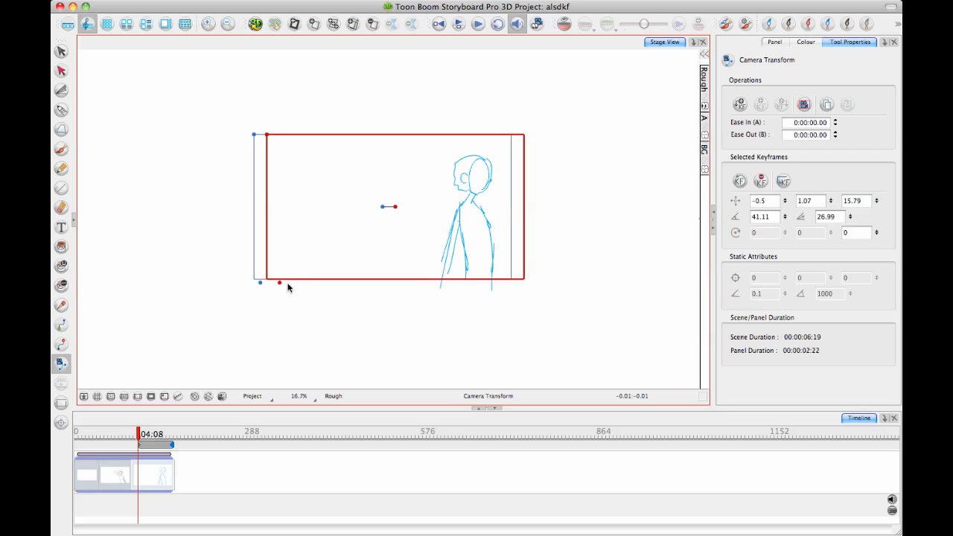
Step: Shift panel 3's end camera frame to the right, then scrub to preview the pan
drag(279, 283, 341, 283)
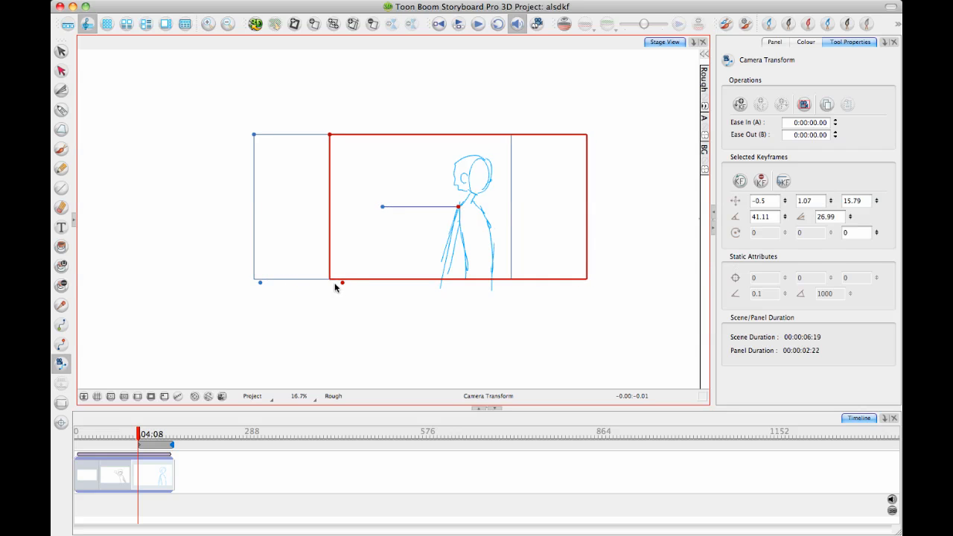
drag(341, 281, 266, 282)
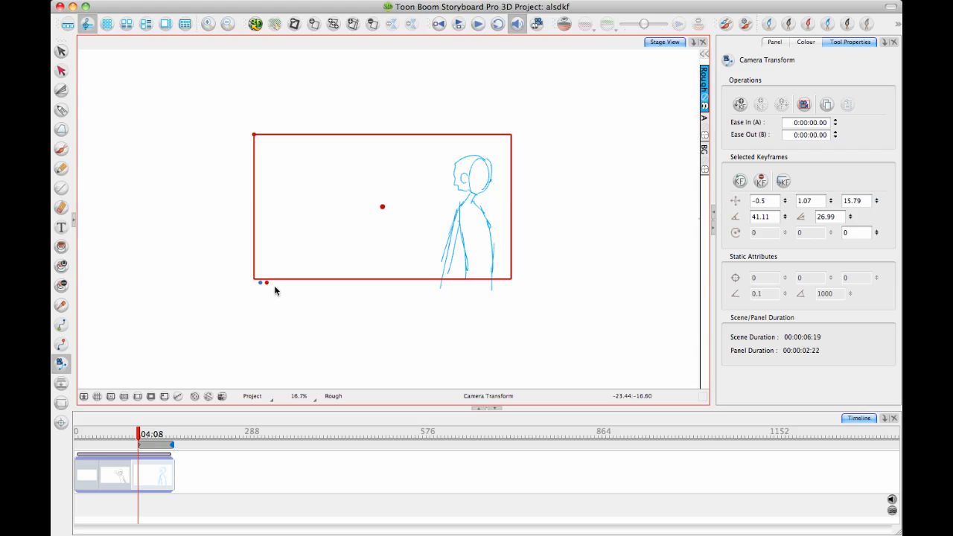
mouse_move(318, 291)
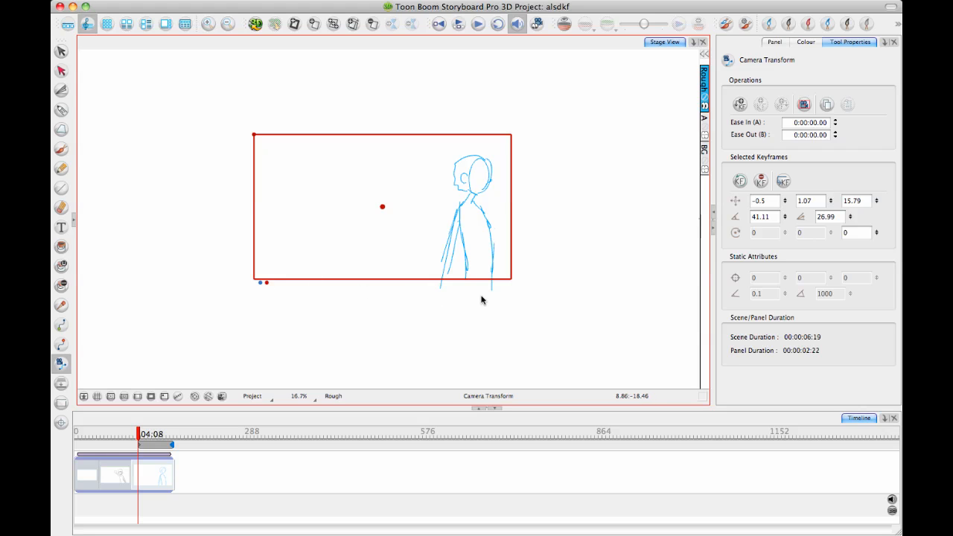
drag(382, 207, 420, 207)
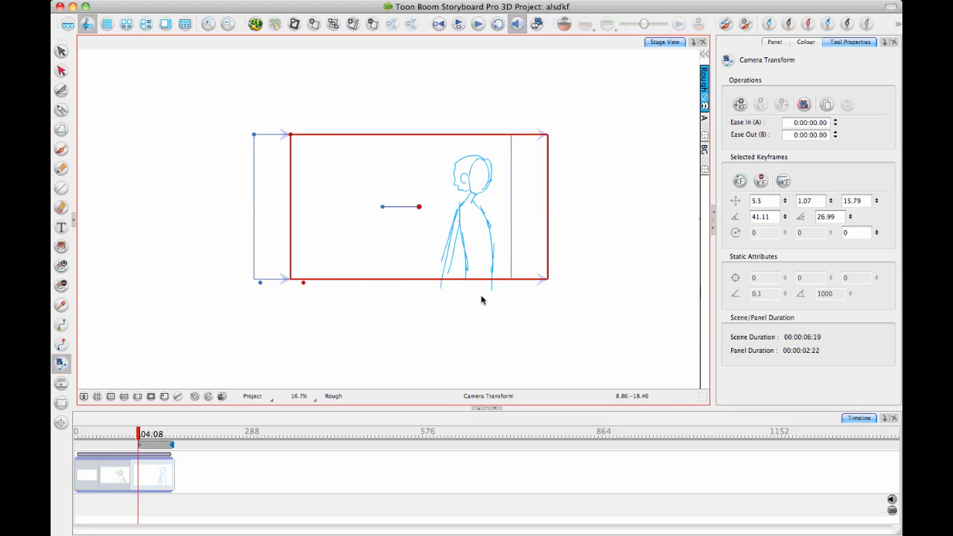
drag(419, 207, 486, 206)
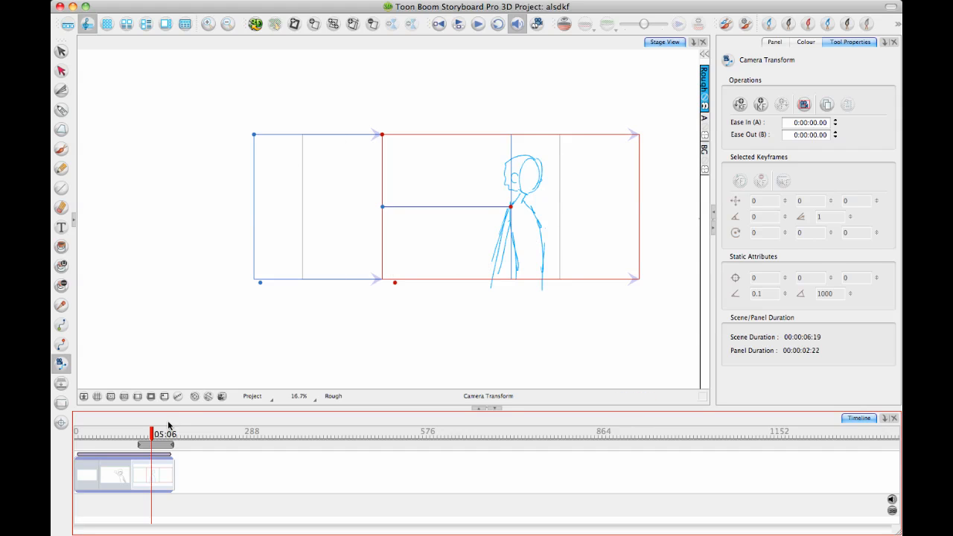
drag(152, 444, 171, 445)
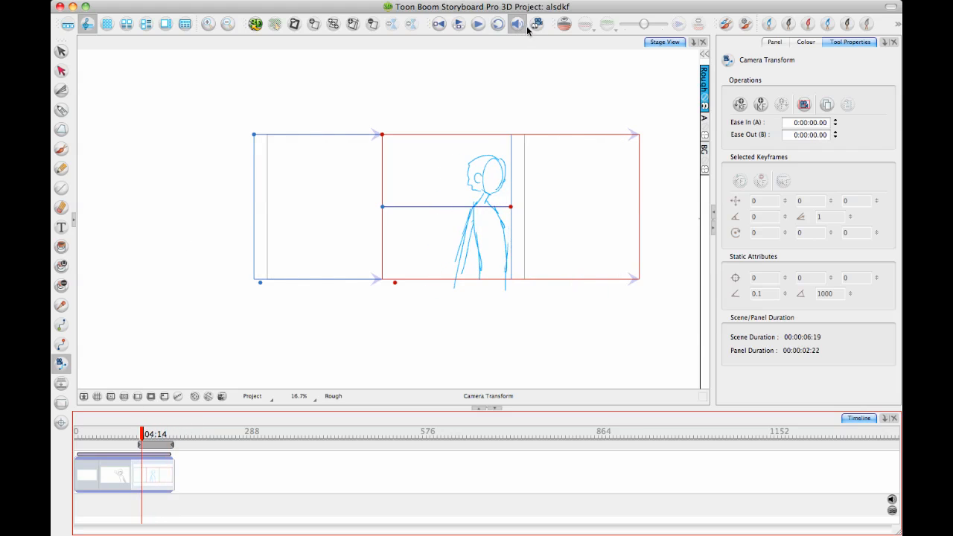
click(537, 24)
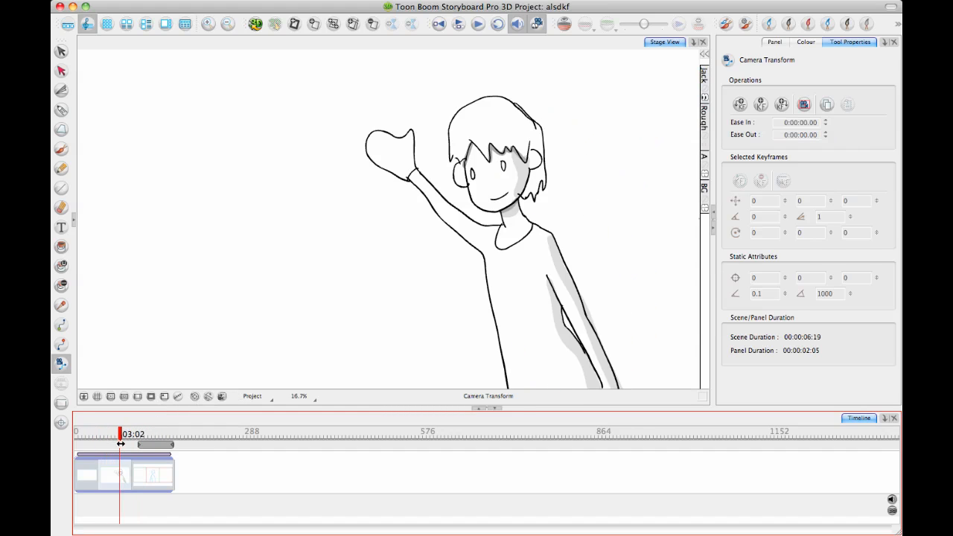
drag(121, 443, 154, 444)
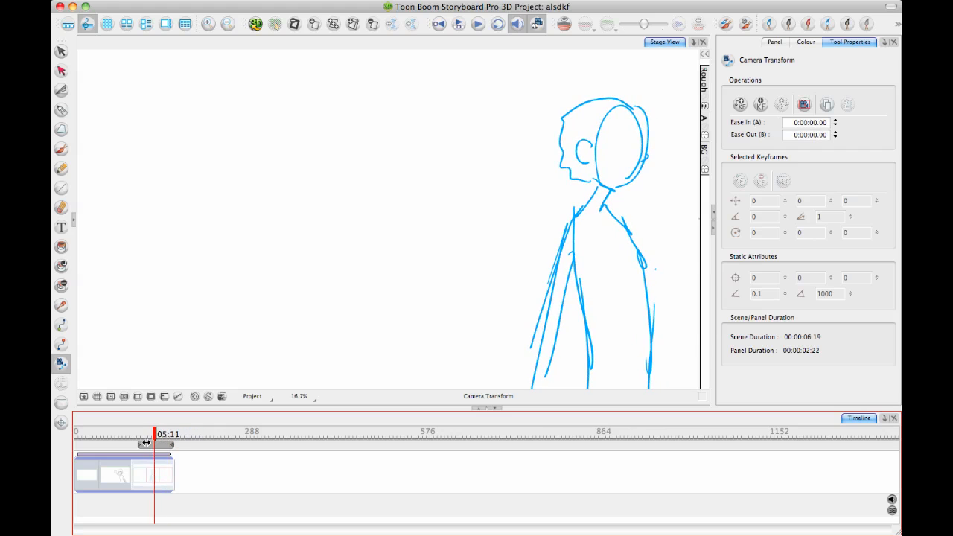
drag(155, 444, 161, 444)
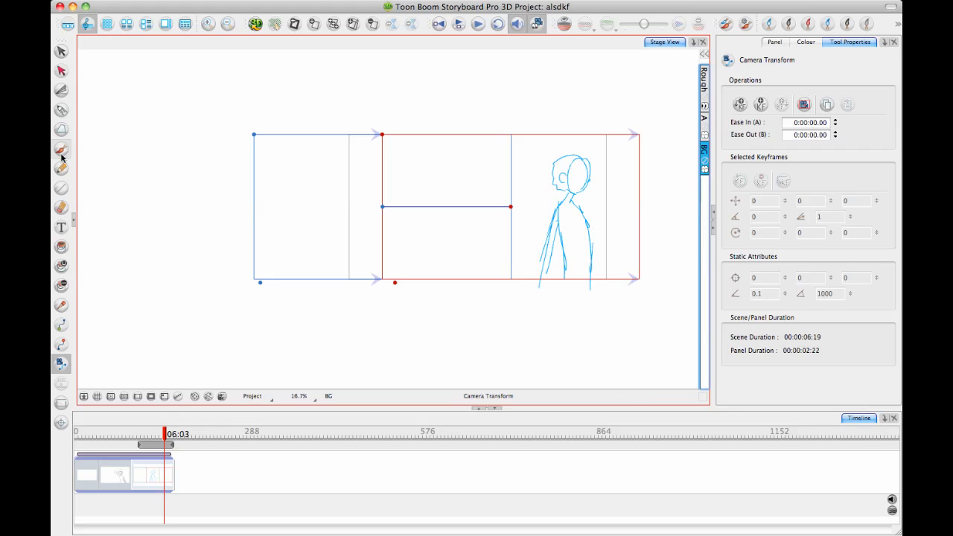
Step: Brush mountain peaks and a horizon line across all camera frames, then scrub to check
click(61, 150)
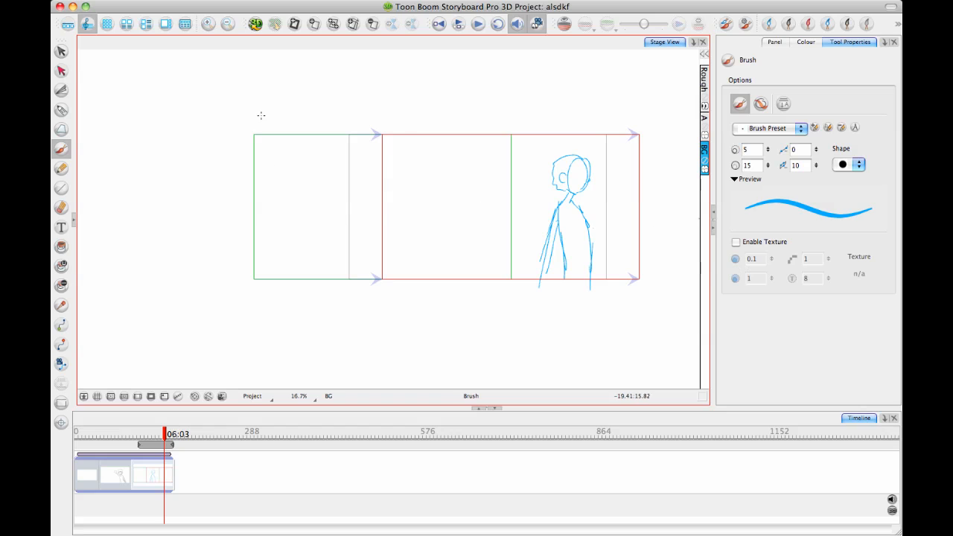
mouse_move(383, 258)
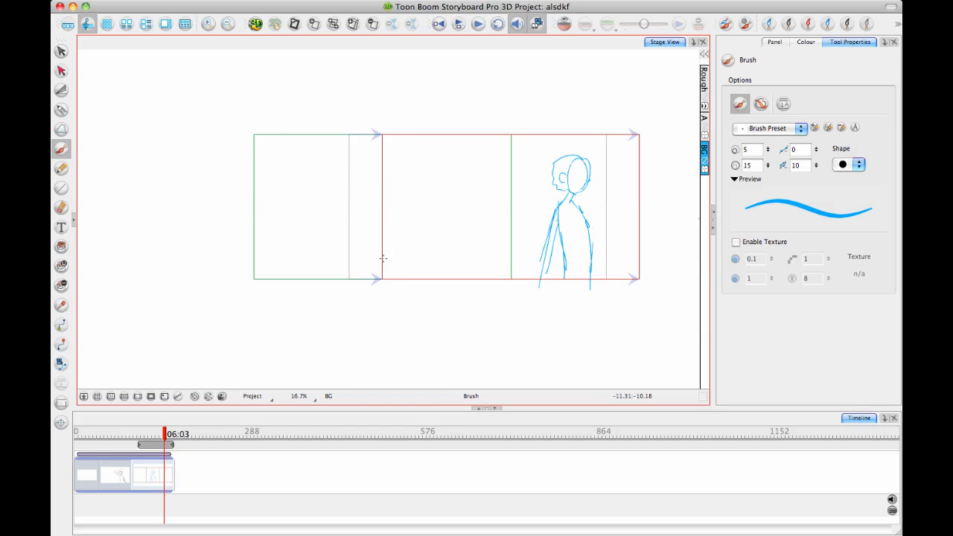
mouse_move(180, 209)
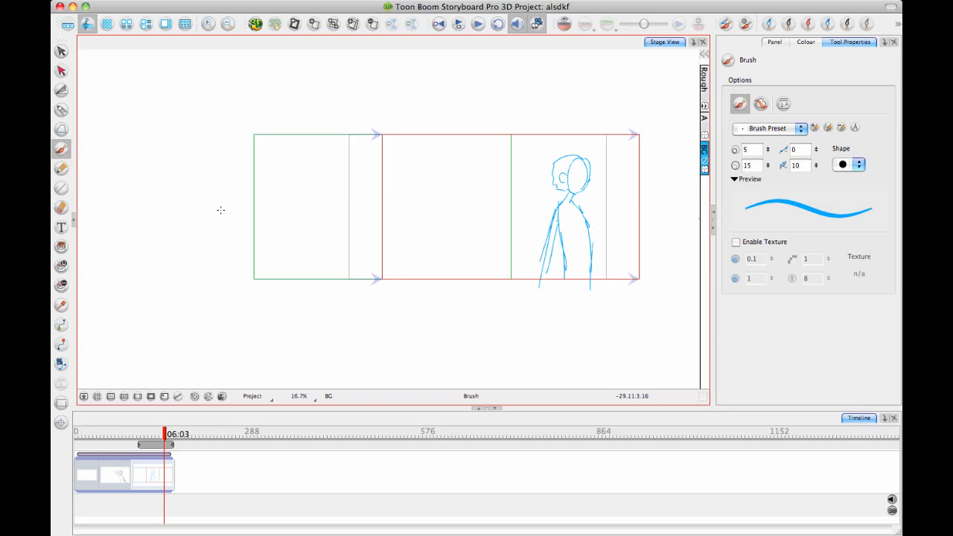
drag(220, 210, 402, 179)
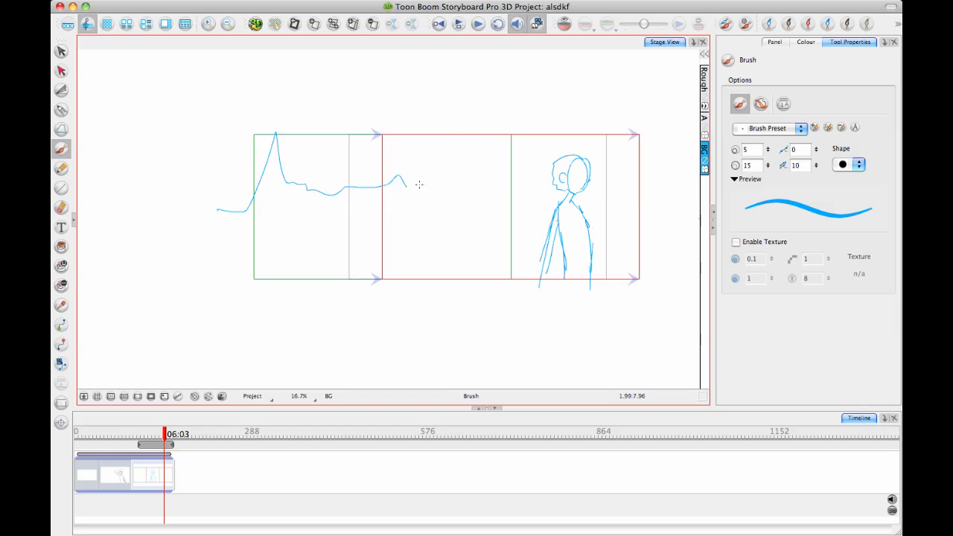
drag(399, 182, 484, 182)
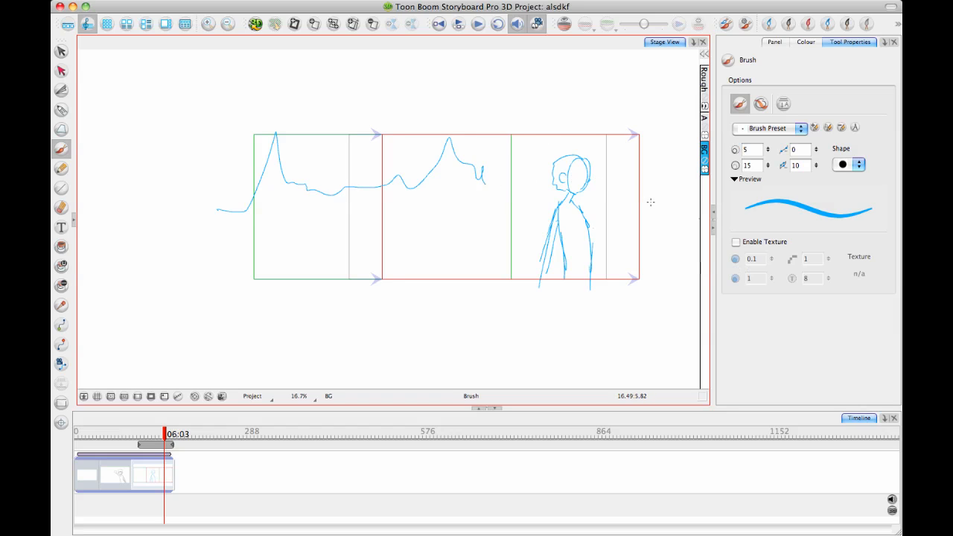
drag(484, 183, 536, 160)
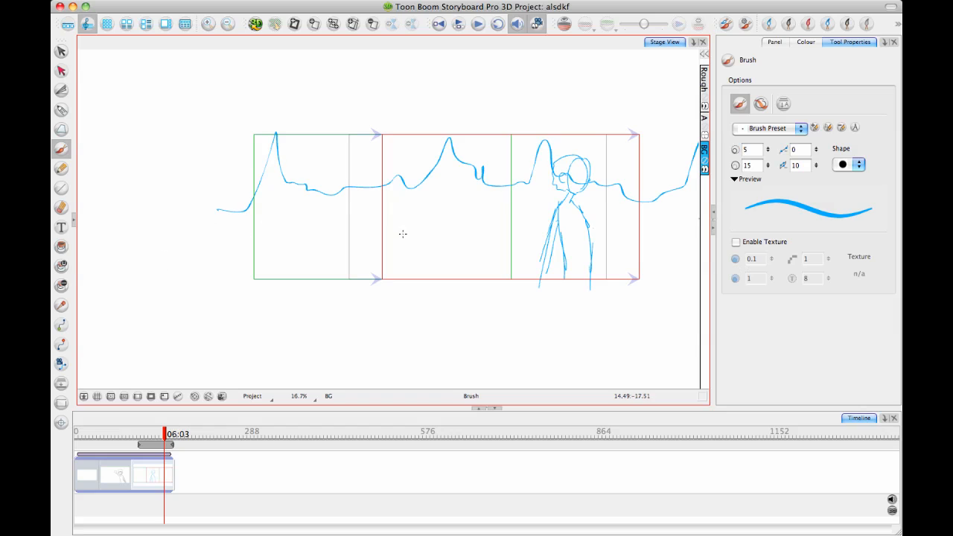
mouse_move(399, 220)
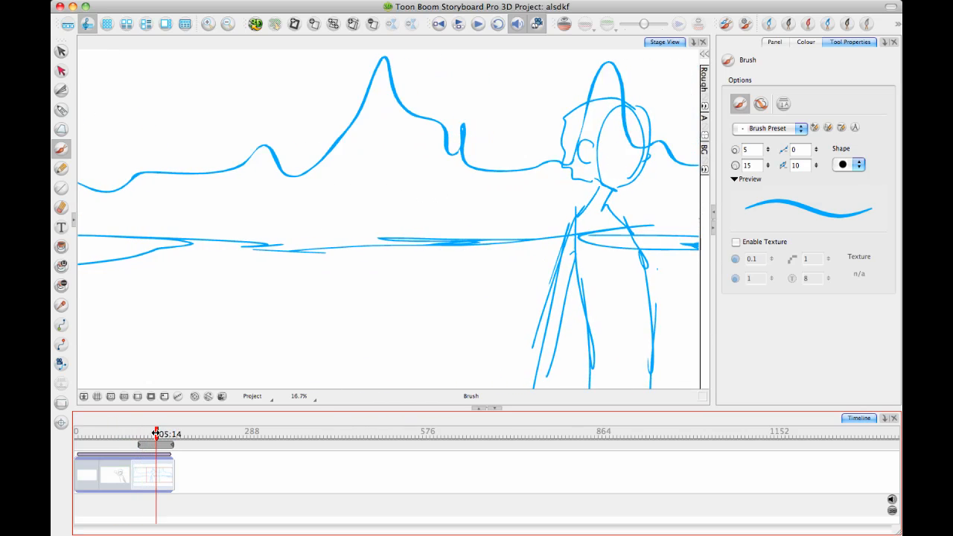
drag(156, 435, 141, 434)
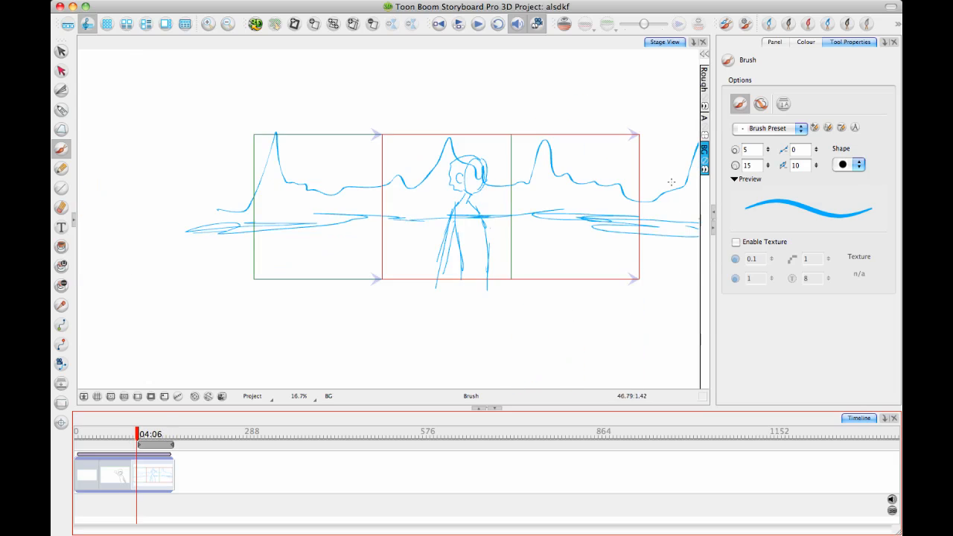
click(704, 75)
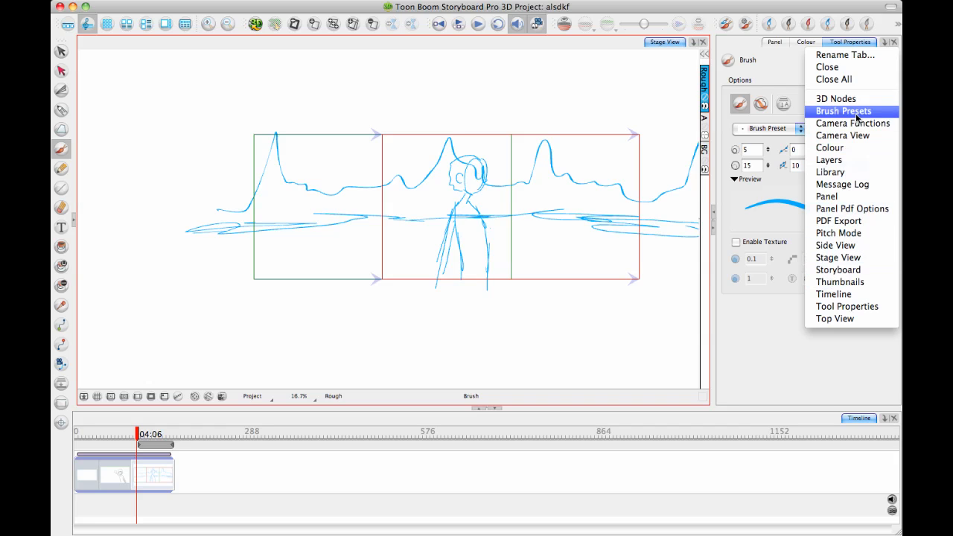
click(844, 110)
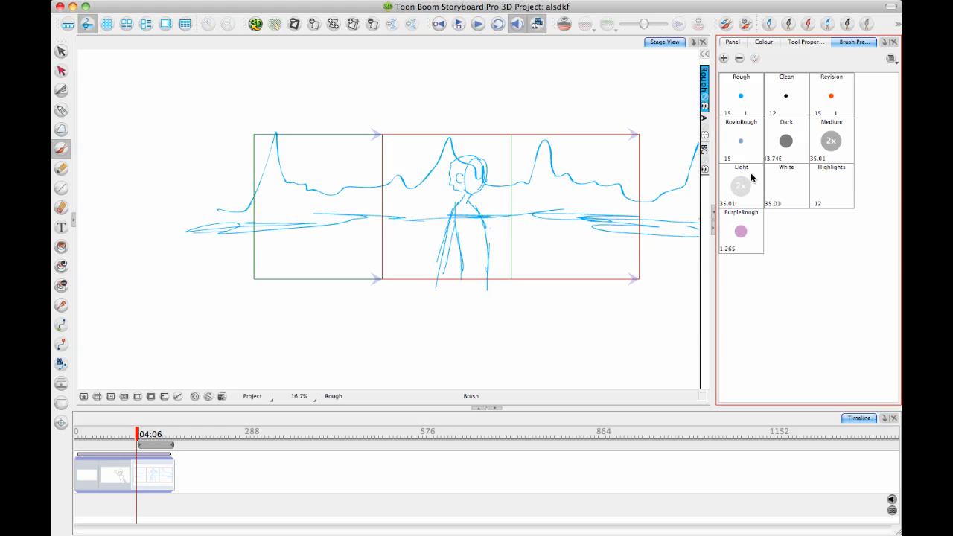
click(787, 187)
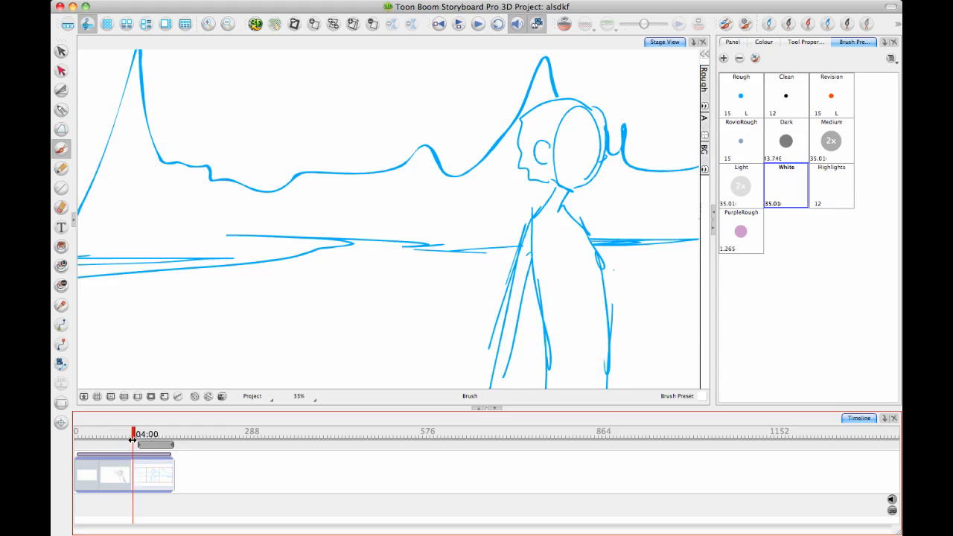
drag(134, 434, 160, 434)
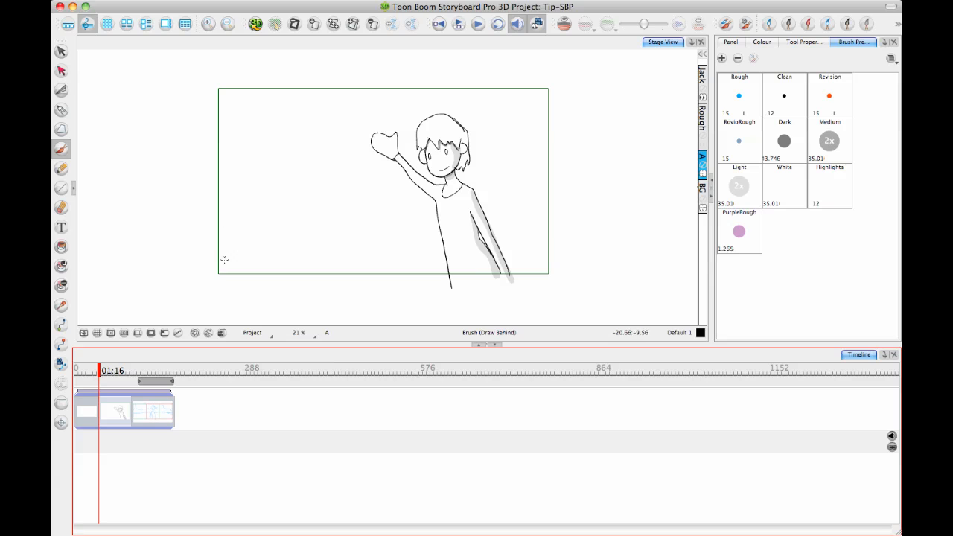
mouse_move(266, 292)
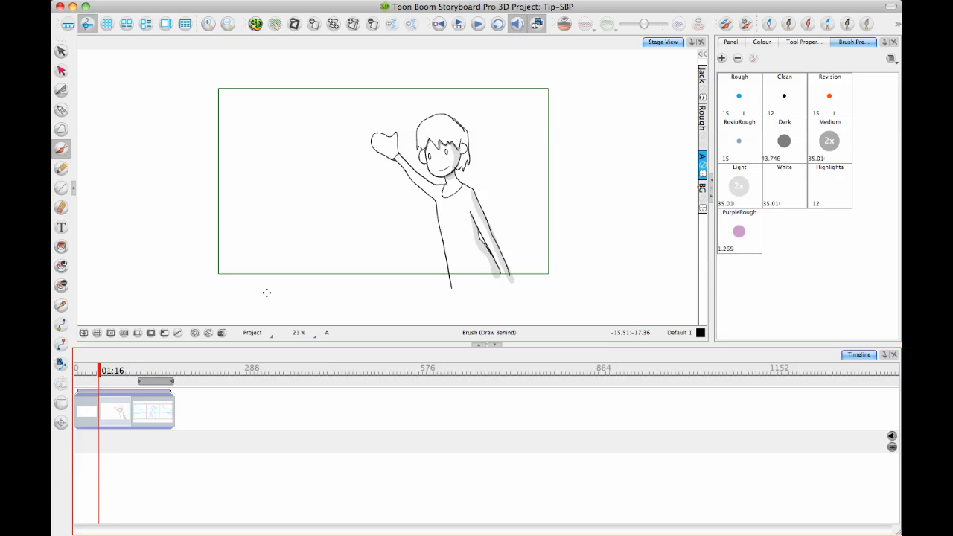
mouse_move(209, 332)
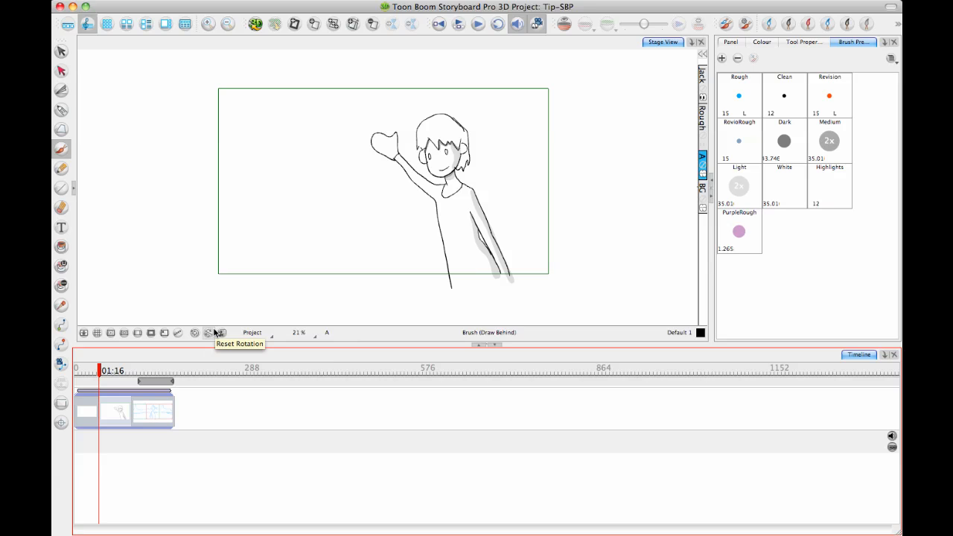
mouse_move(131, 436)
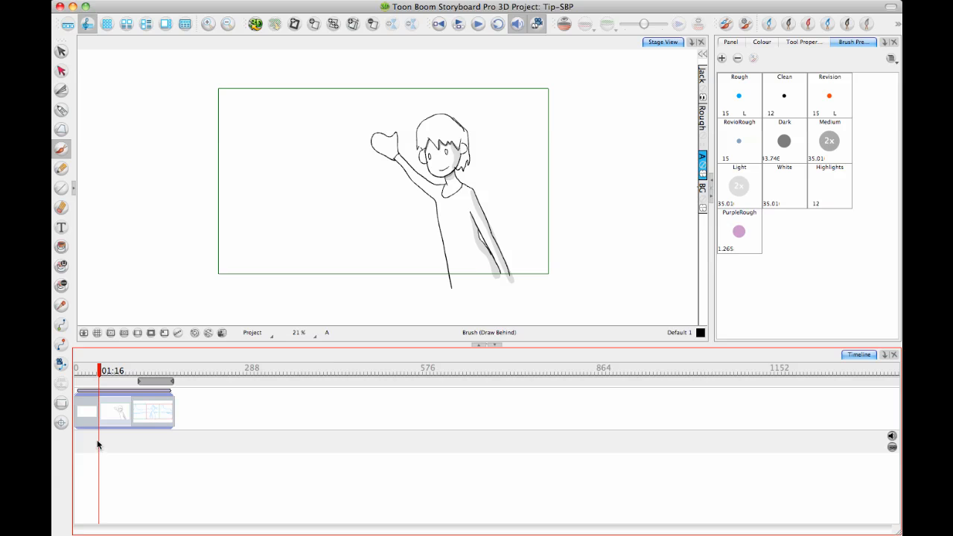
mouse_move(151, 451)
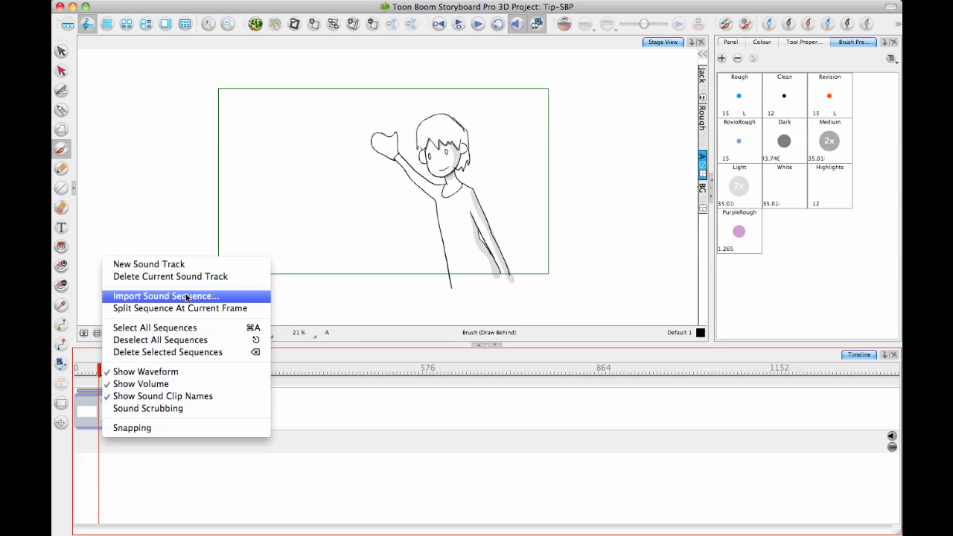
mouse_move(237, 303)
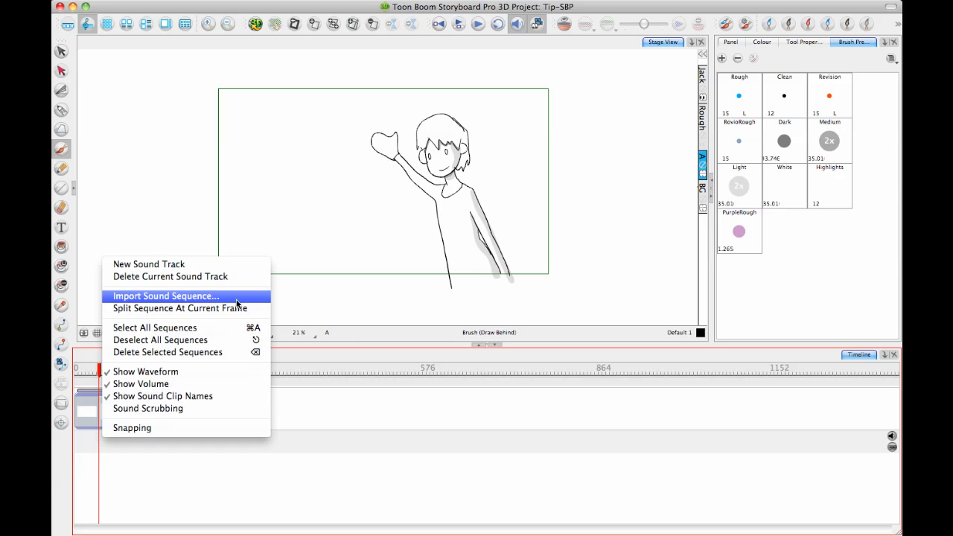
Step: Import Dial-Wolf.aif as a sound sequence onto the current sound track
click(164, 296)
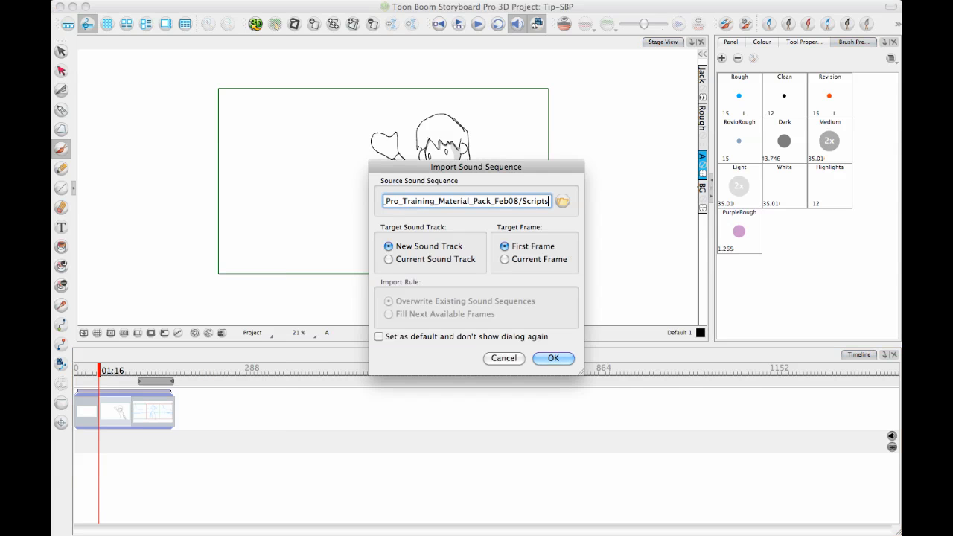
click(564, 202)
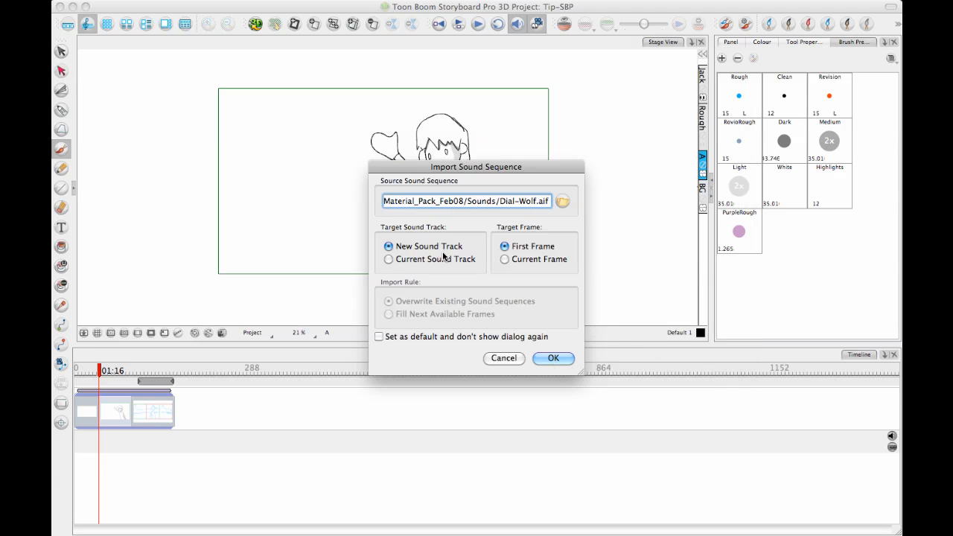
click(388, 259)
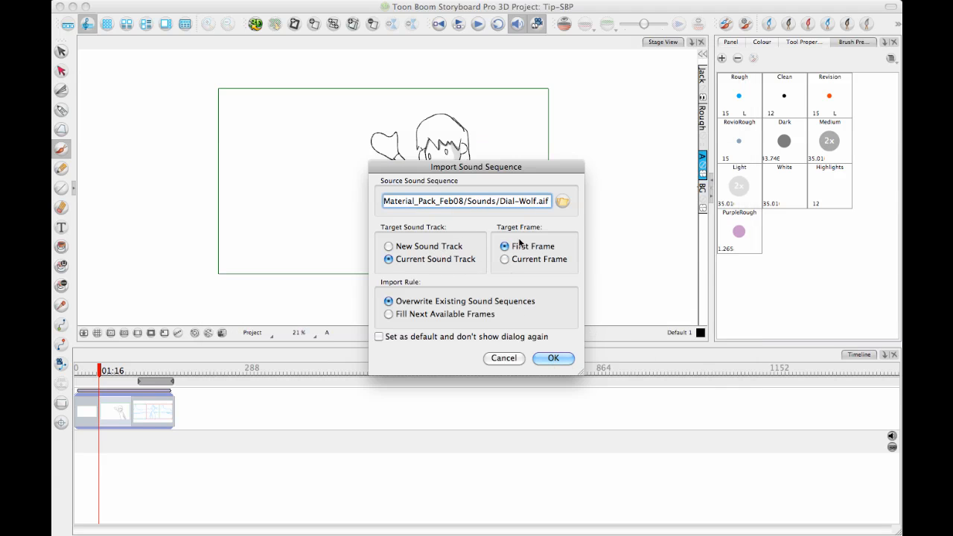
click(553, 358)
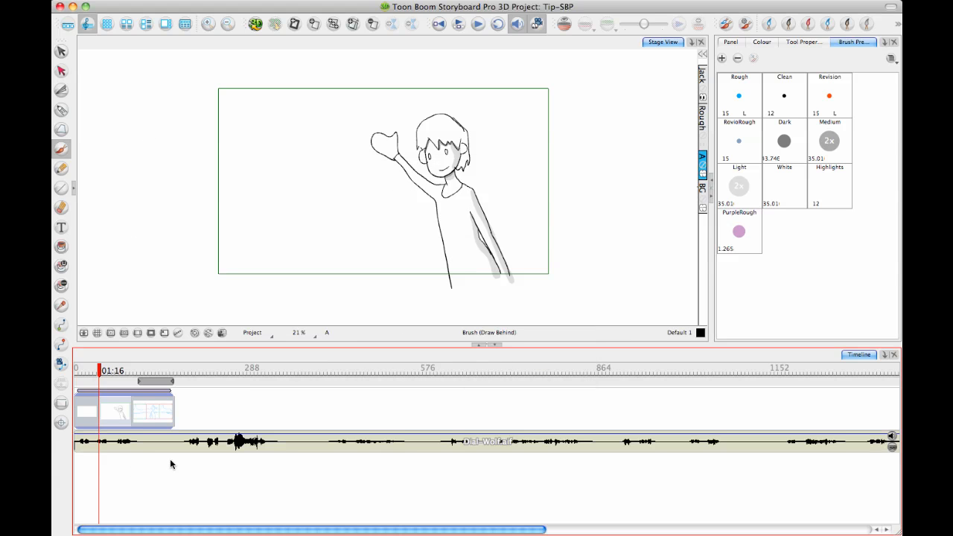
Step: Turn off Show Sound Clip Names and toggle sound clip Snapping
right_click(172, 464)
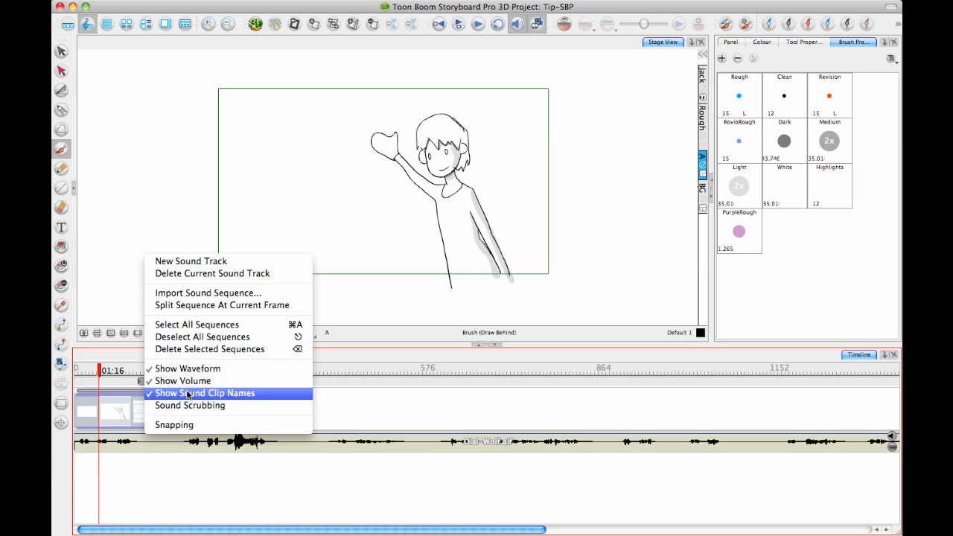
click(204, 393)
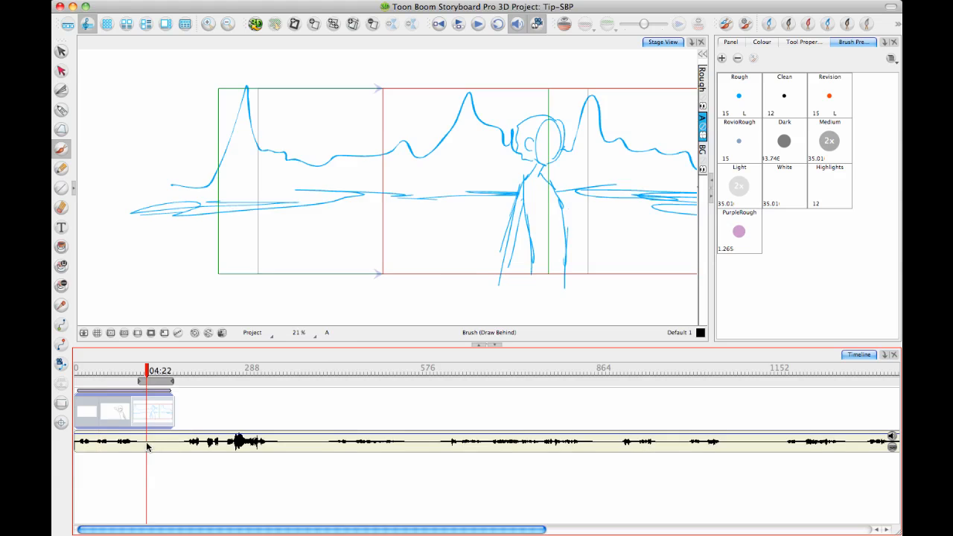
right_click(147, 441)
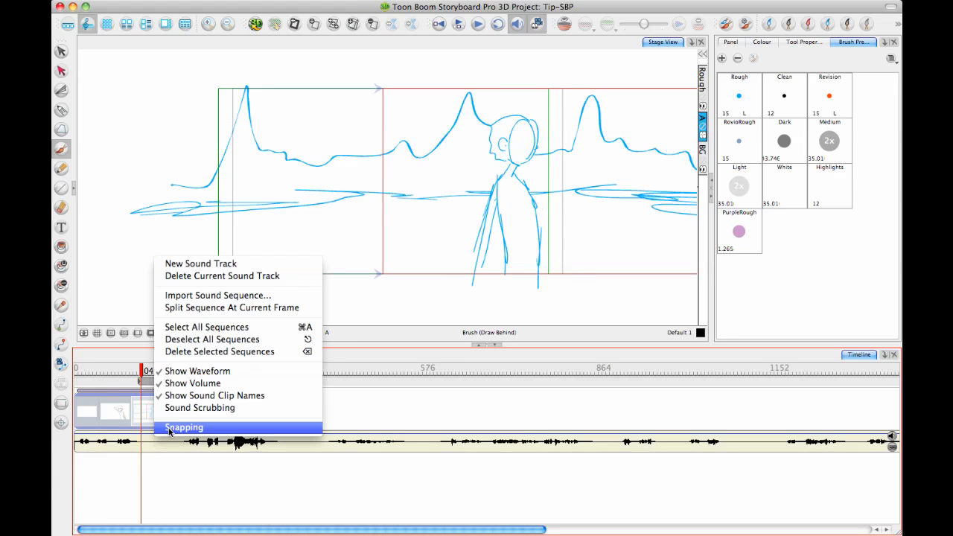
click(184, 426)
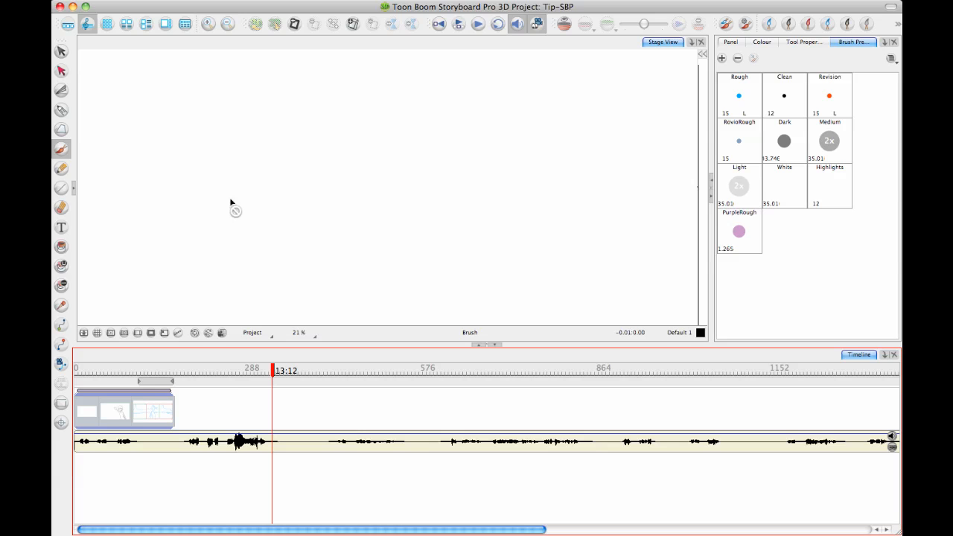
mouse_move(227, 454)
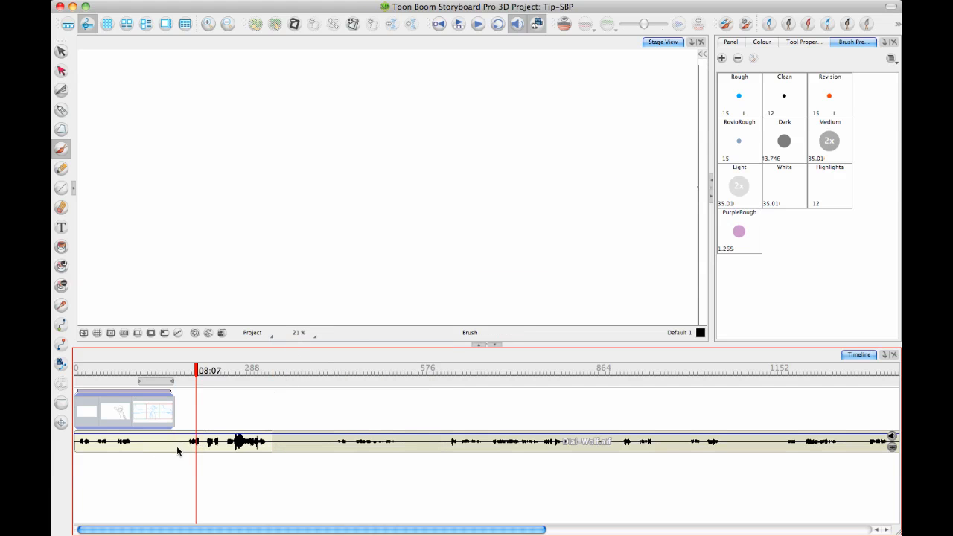
Step: Trim the second dialogue clip from its end and move it later, leaving a gap
right_click(178, 451)
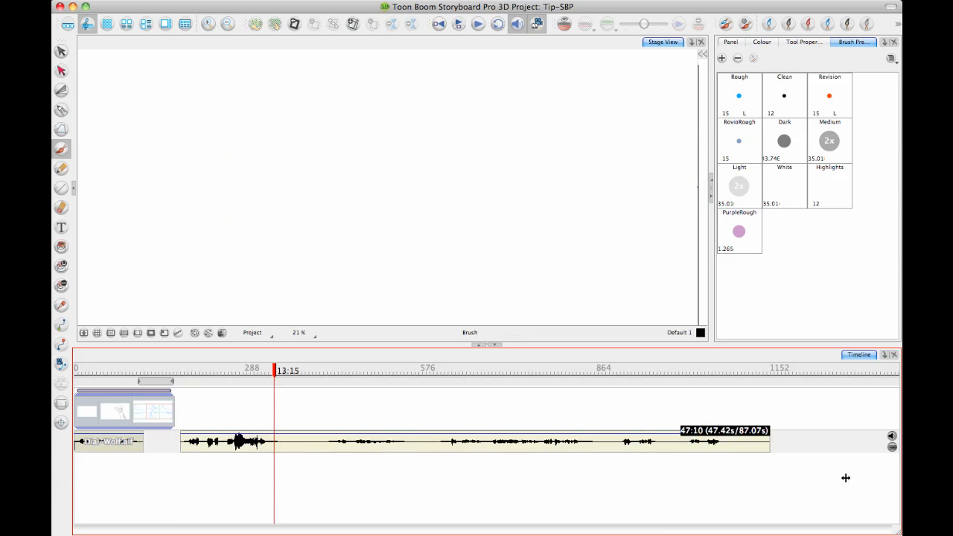
drag(771, 441, 461, 441)
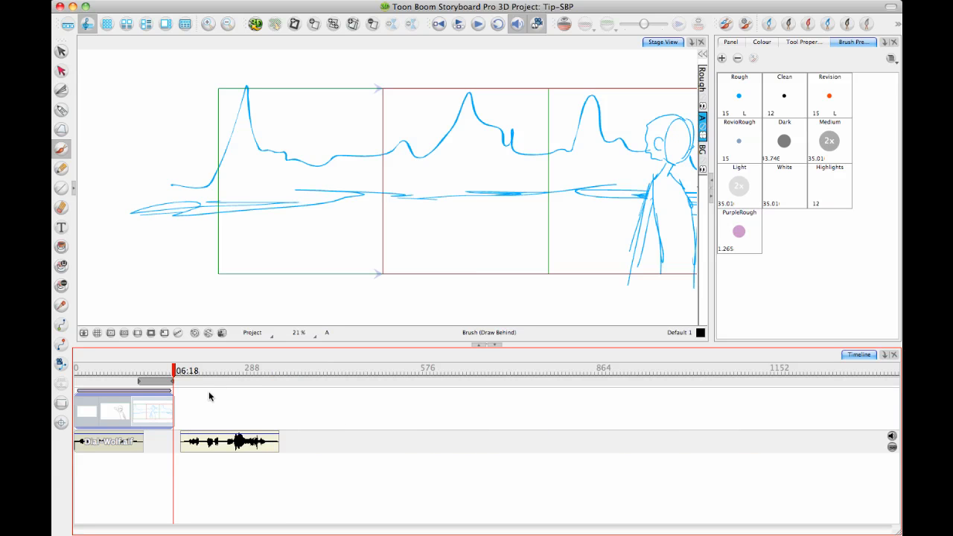
drag(229, 441, 395, 441)
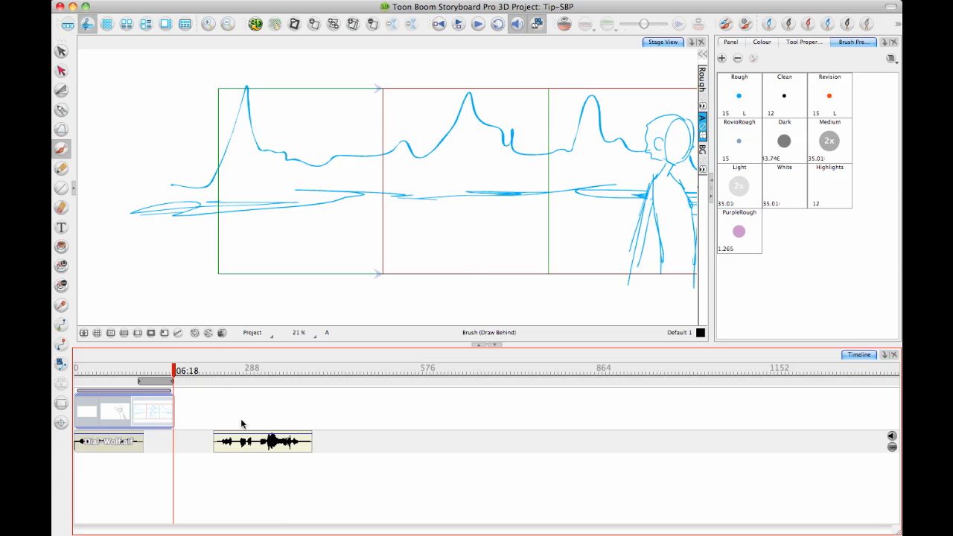
Step: Add a new sound track and scrub to the loud part of the dialogue
right_click(108, 473)
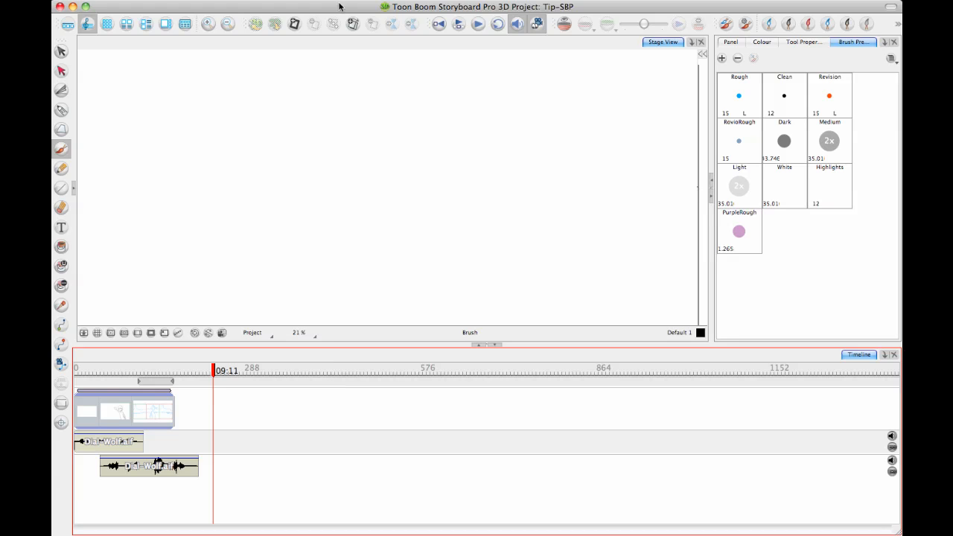
drag(213, 371, 157, 370)
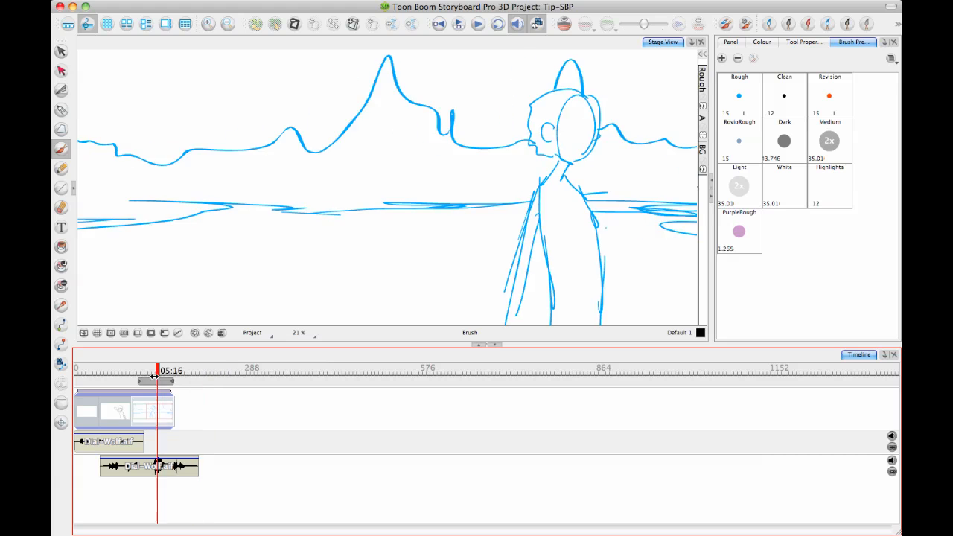
right_click(149, 466)
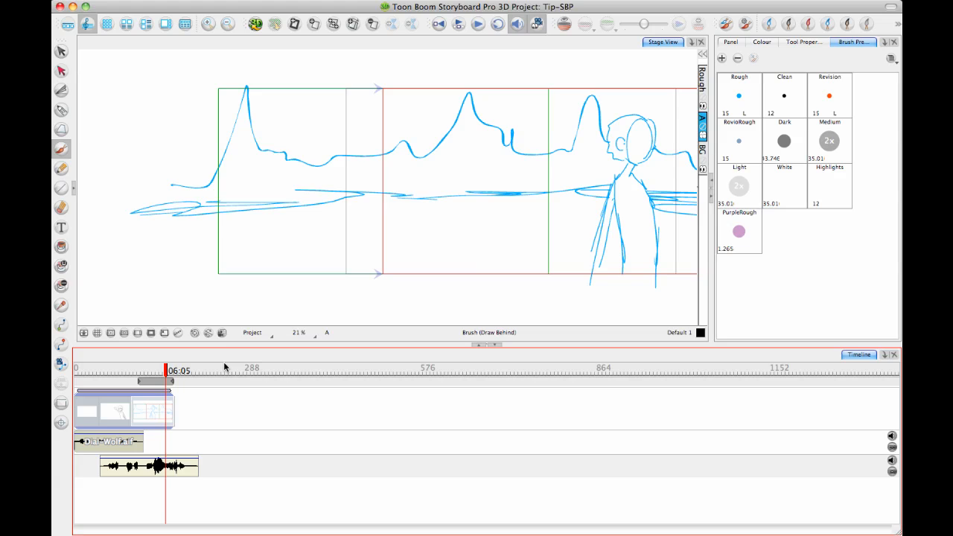
mouse_move(306, 40)
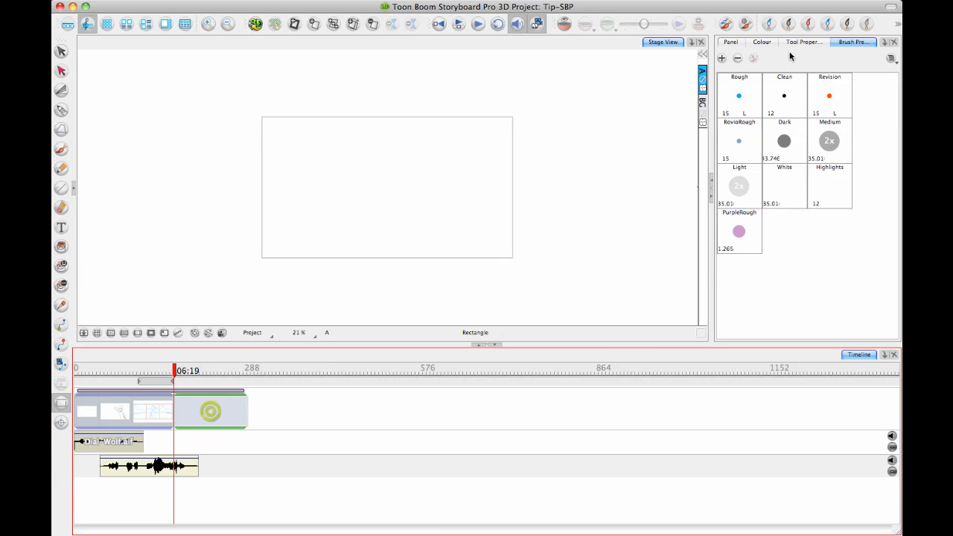
Step: Draw a rectangle larger than the camera frame, fill it solid black, and scrub back
click(785, 95)
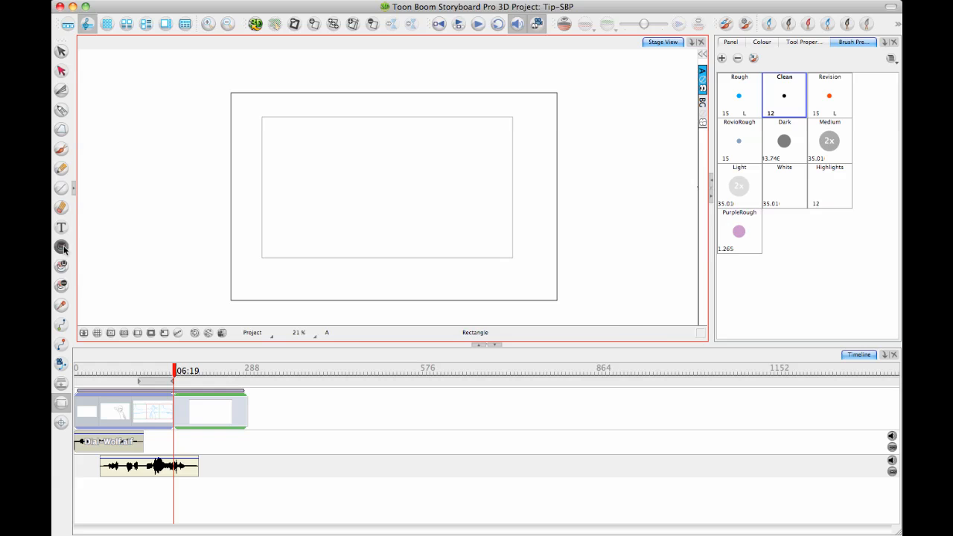
click(62, 246)
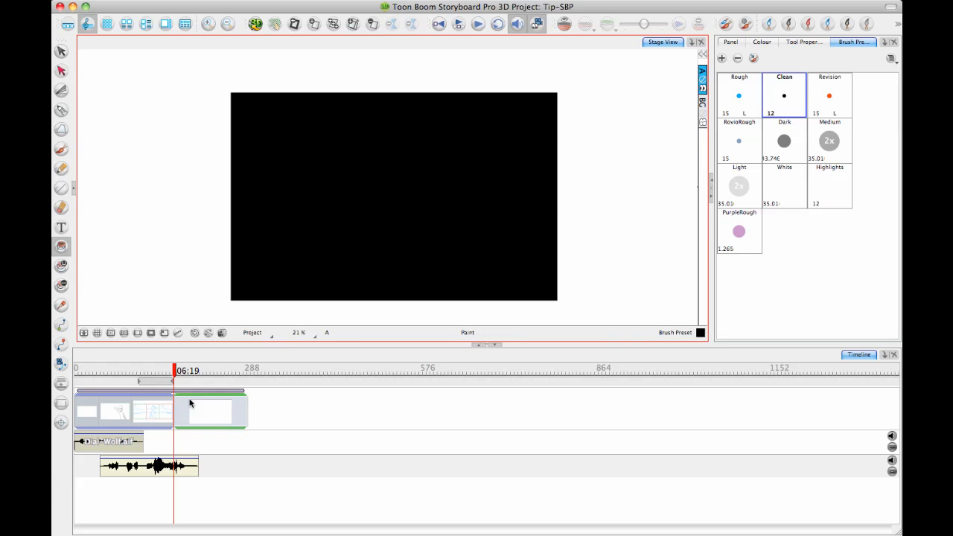
click(210, 411)
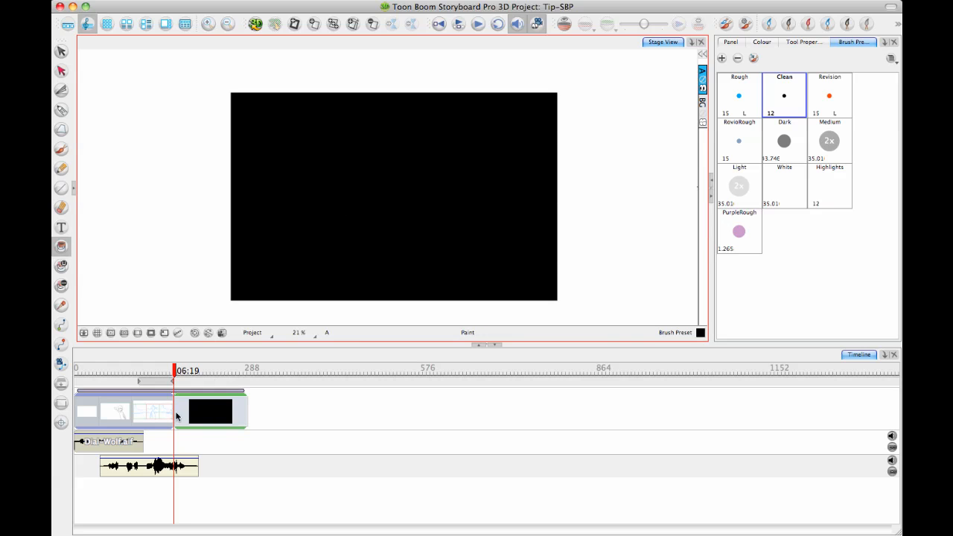
drag(173, 371, 157, 371)
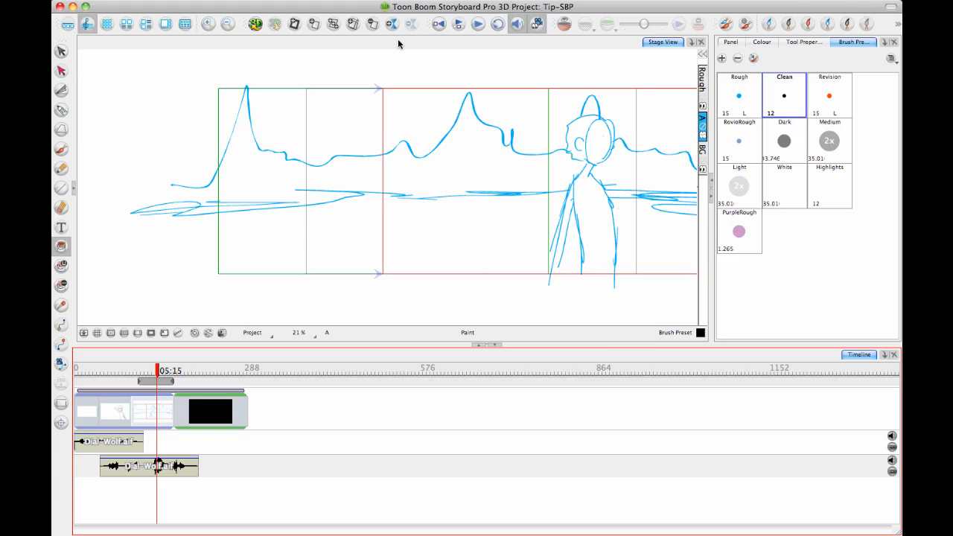
mouse_move(391, 24)
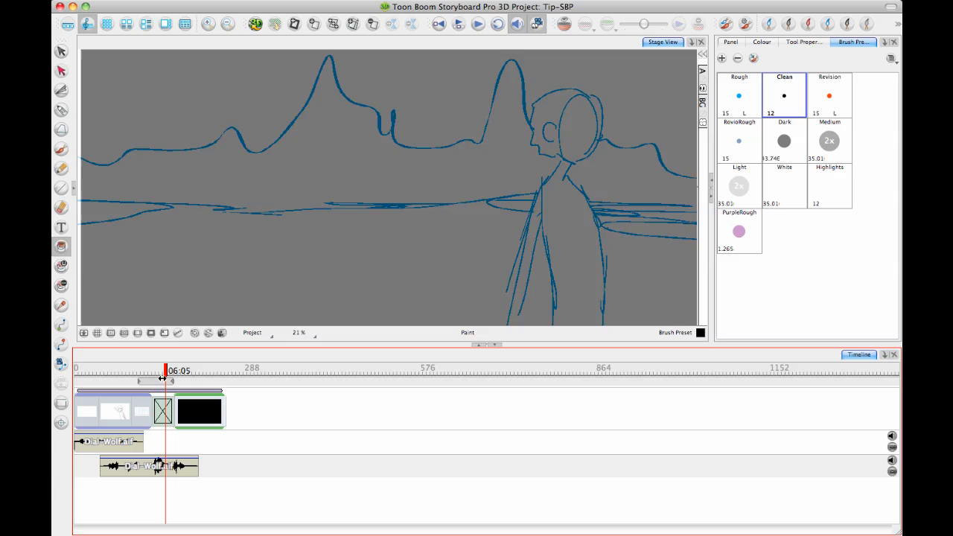
Step: Select an early panel in the timeline to review the sequence
click(117, 370)
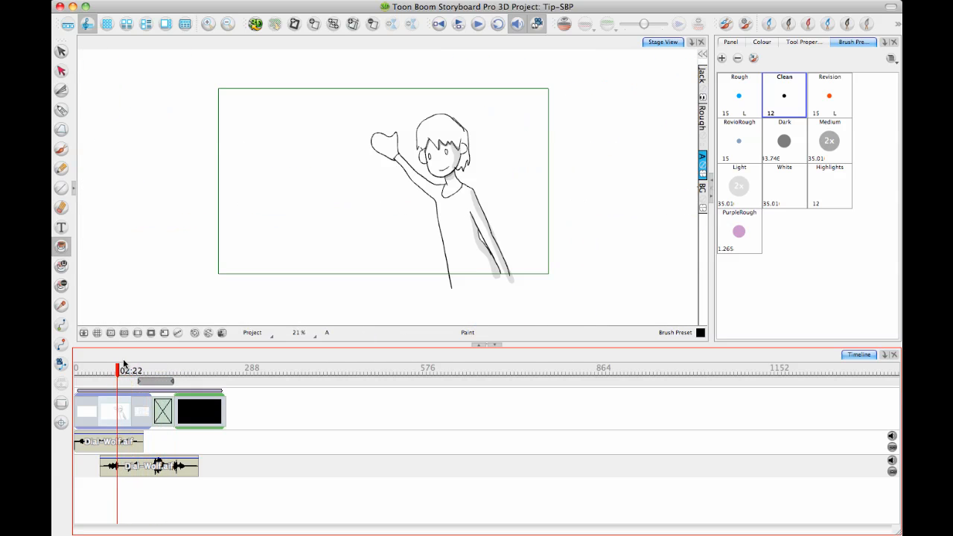